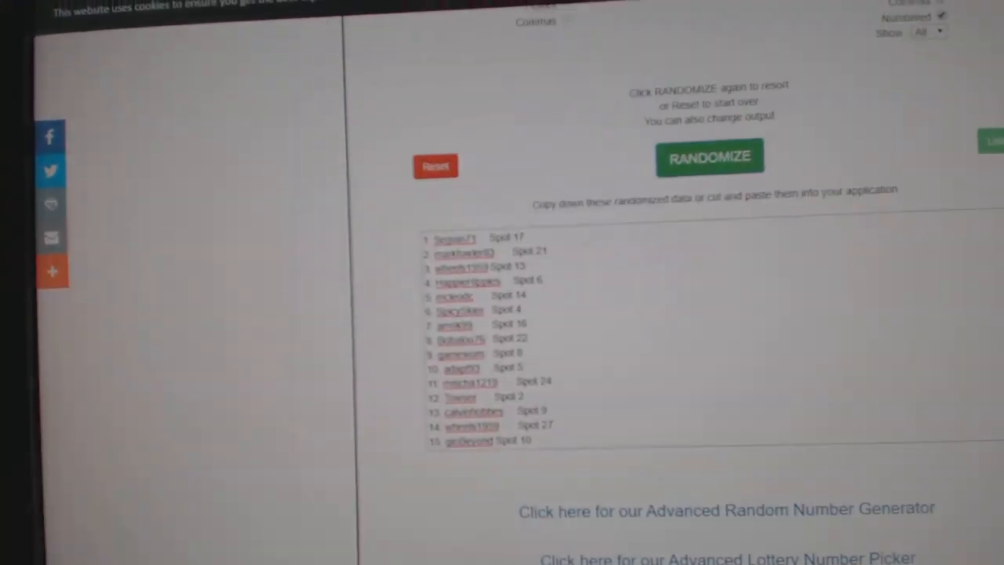
Select the randomized participant names with spot numbers in the output box for copying.
{"action": "left_click", "coordinate": [709, 157]}
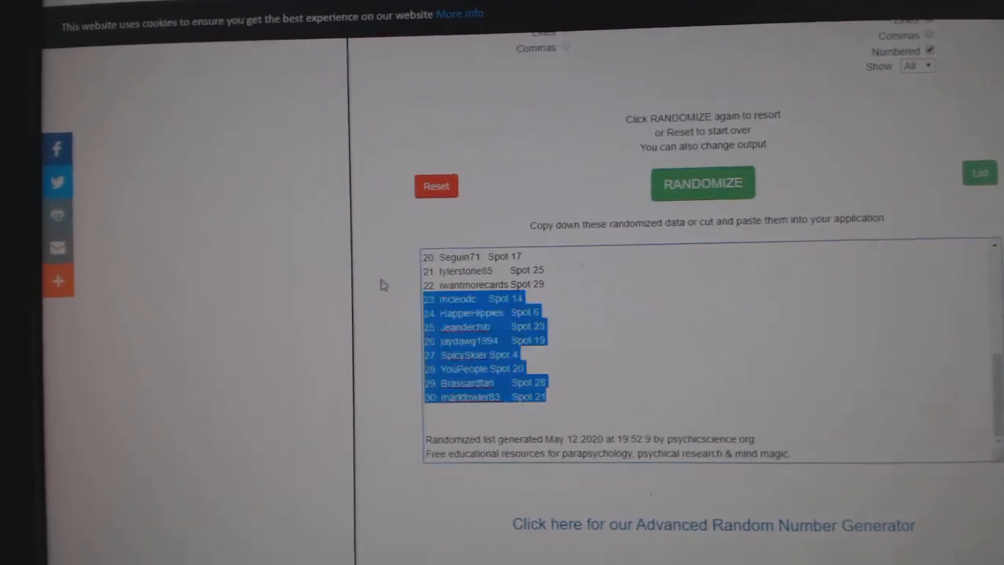
{"action": "left_click", "coordinate": [703, 182]}
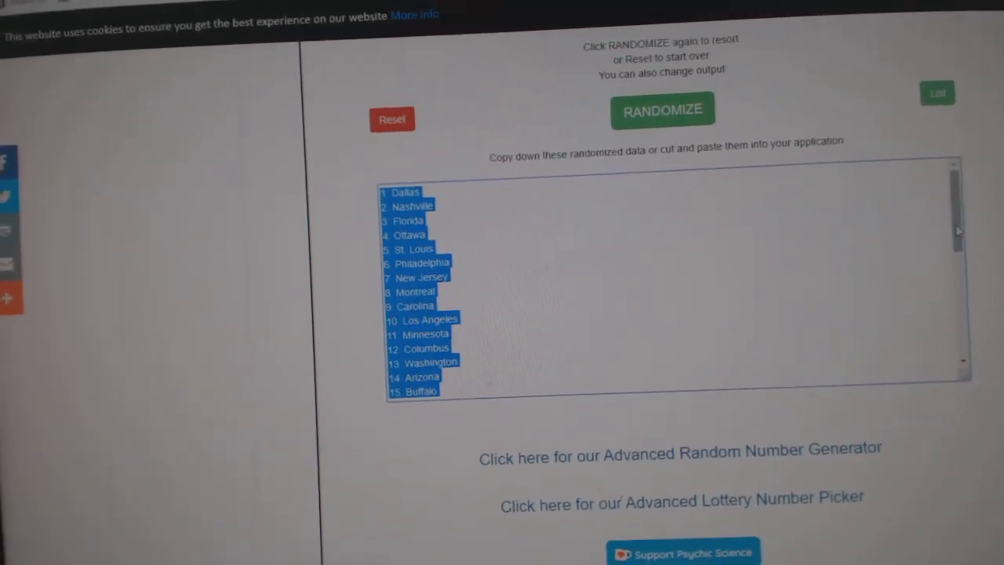
Select the randomized team list, Dallas through Buffalo, for copying.
{"action": "left_click", "coordinate": [662, 110]}
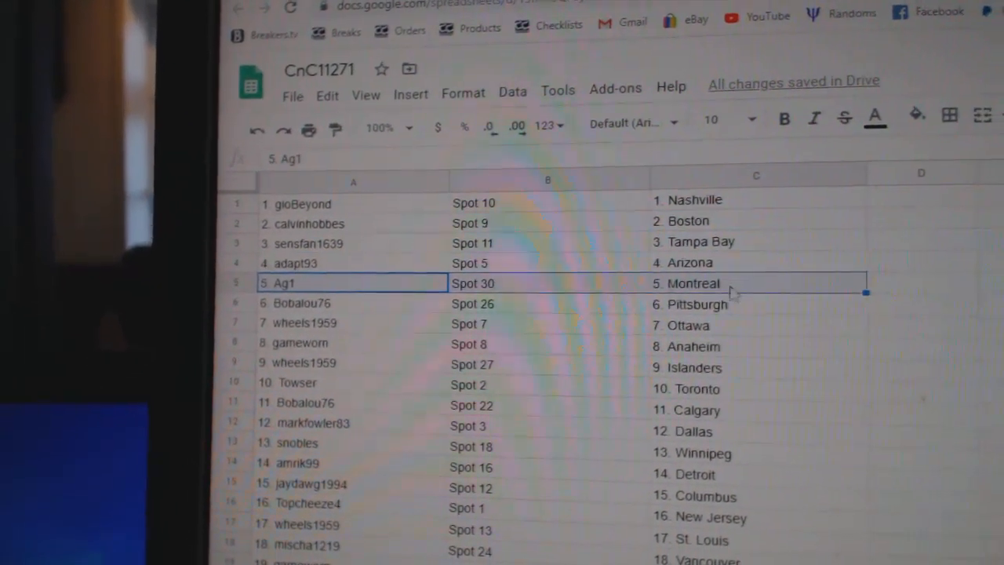
{"action": "left_click", "coordinate": [345, 317]}
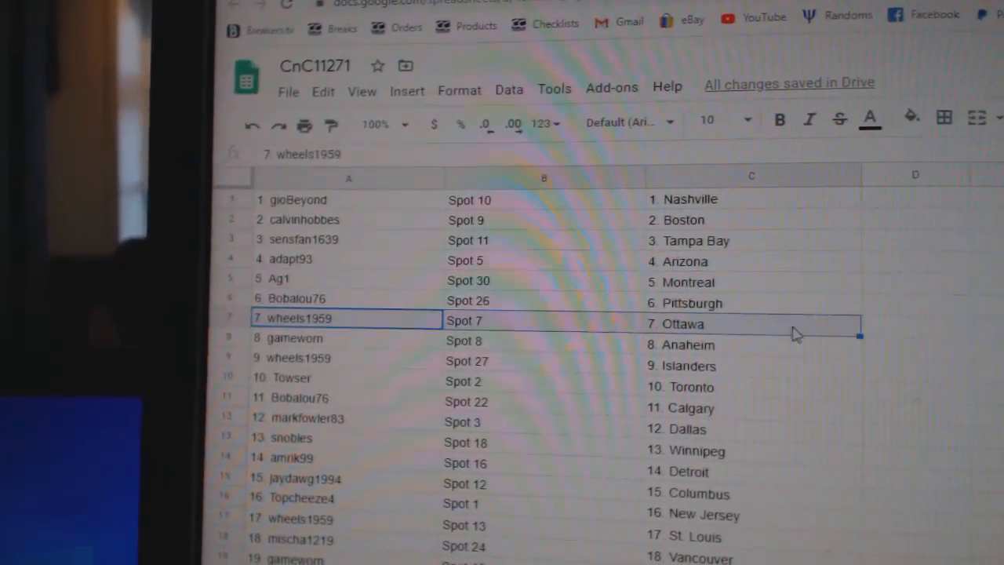
{"action": "scroll", "scroll_direction": "down", "scroll_amount": 3}
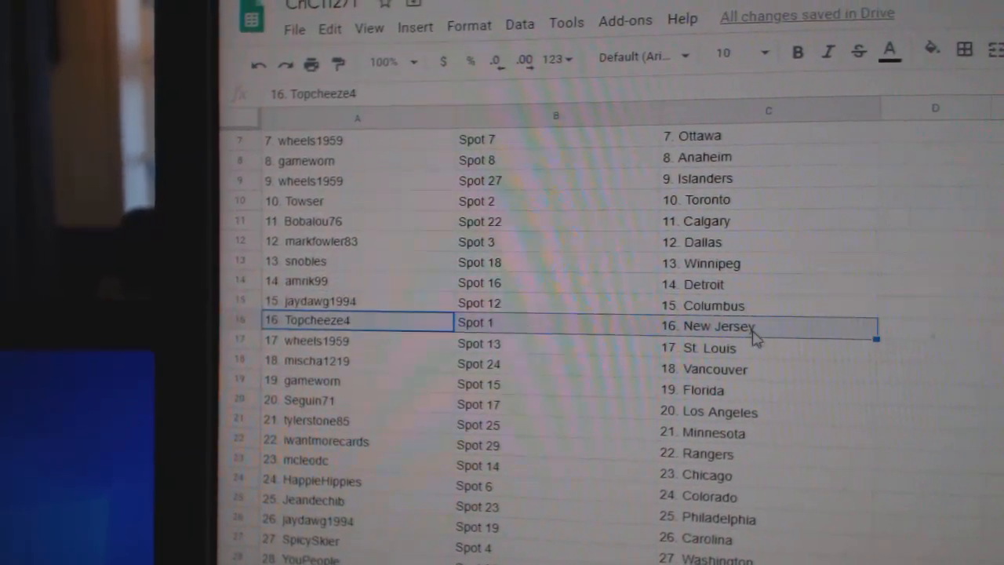
{"action": "scroll", "scroll_direction": "down", "scroll_amount": 3}
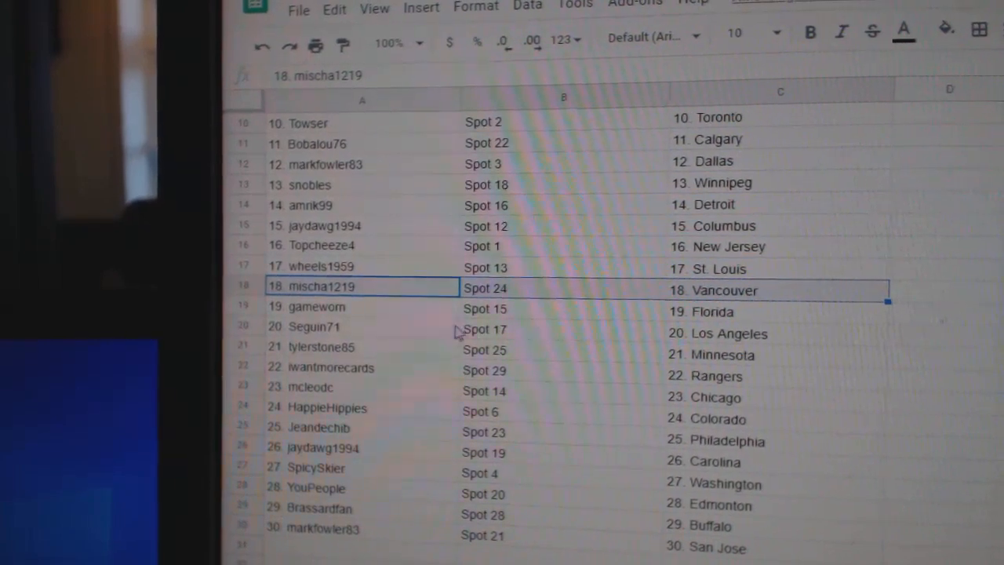
{"action": "left_click", "coordinate": [360, 323]}
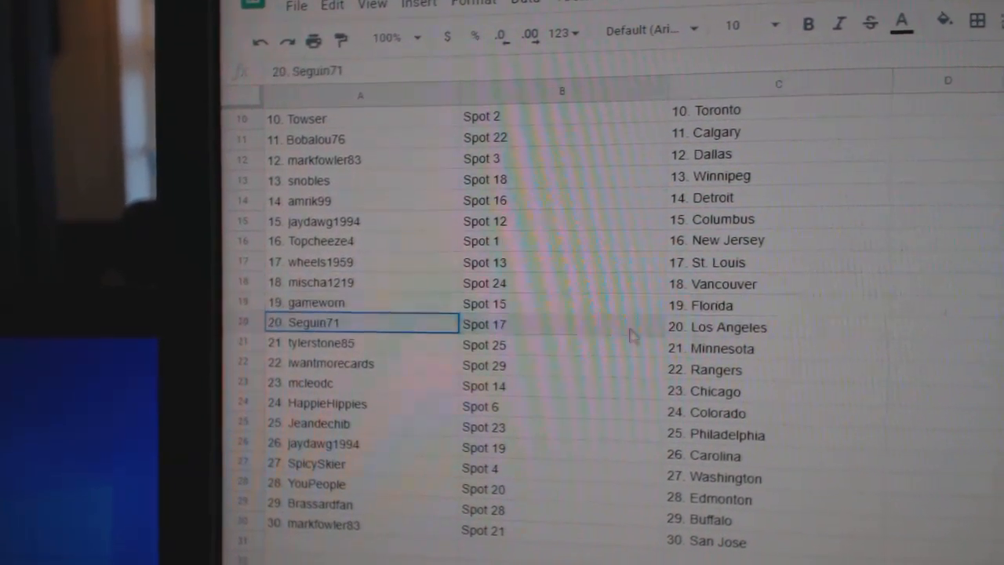